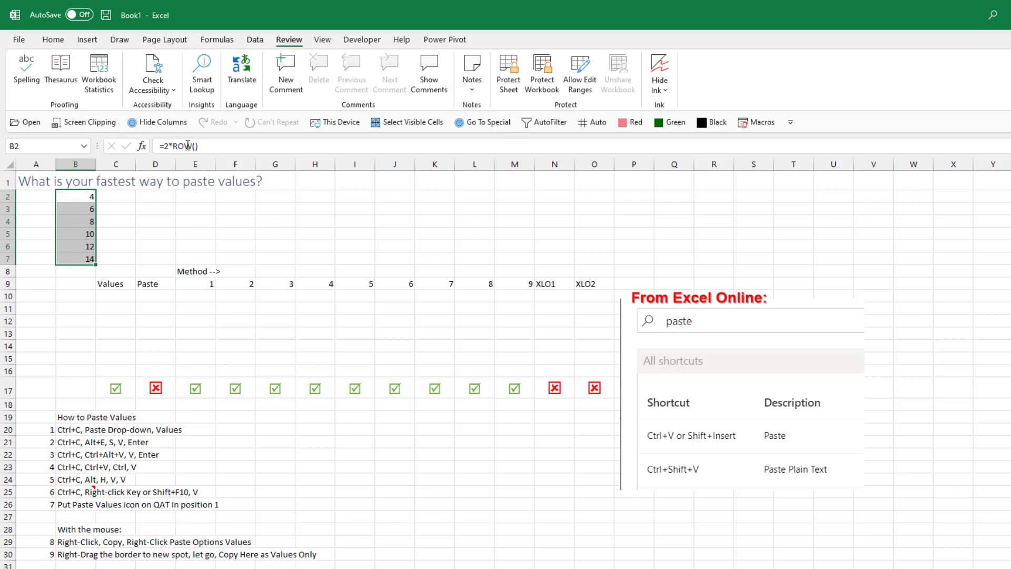
Copy B2:B7 and paste values 4–14 into C10 via Paste Special, then paste formulas into D10.
key("Ctrl+c")
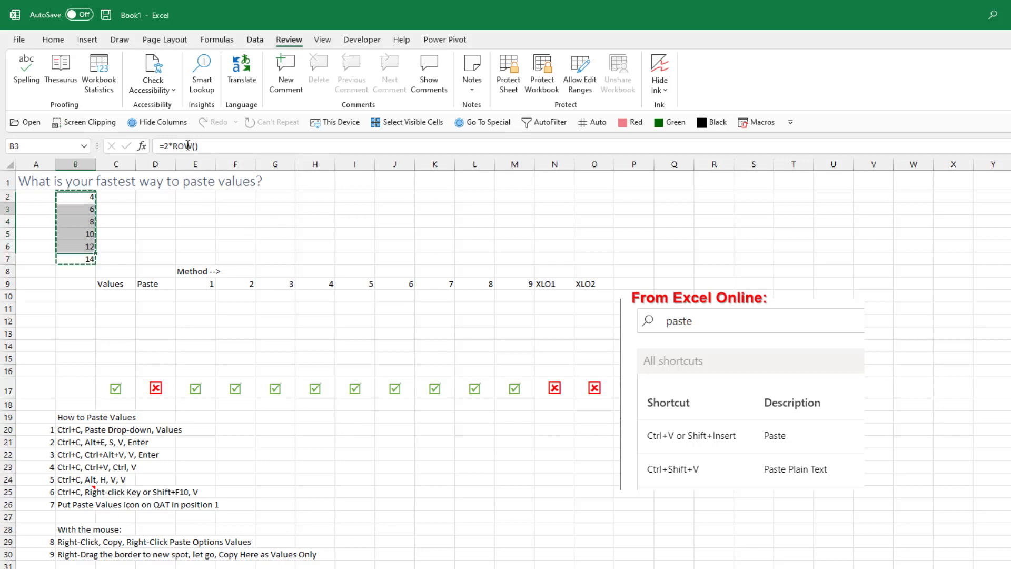
left_click(116, 295)
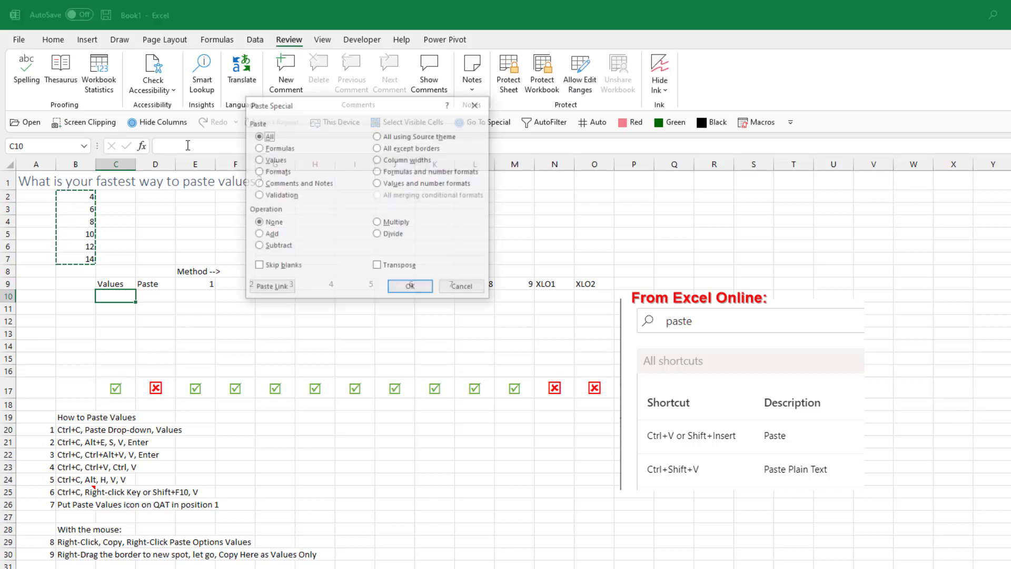
left_click(409, 287)
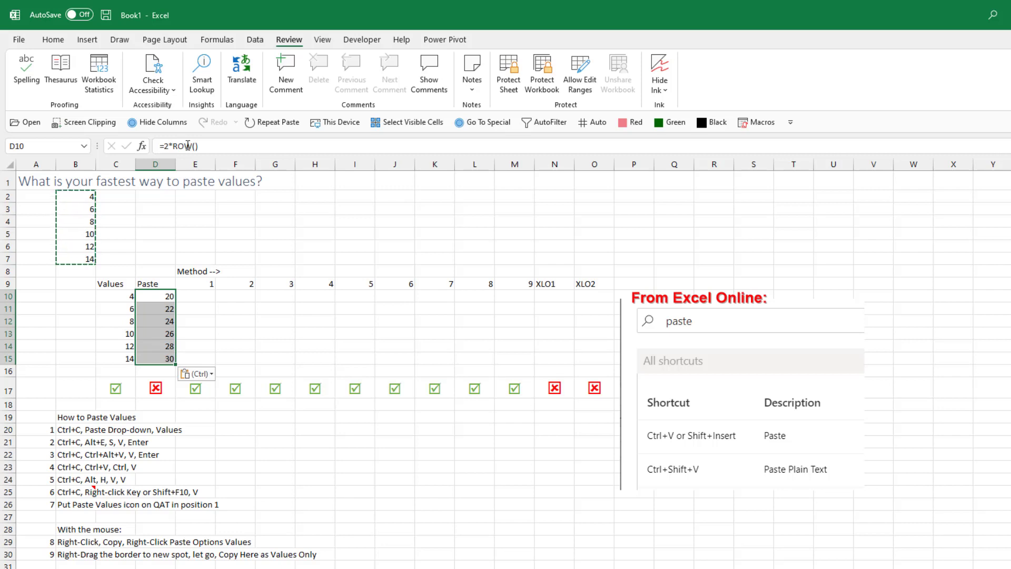
left_click(195, 296)
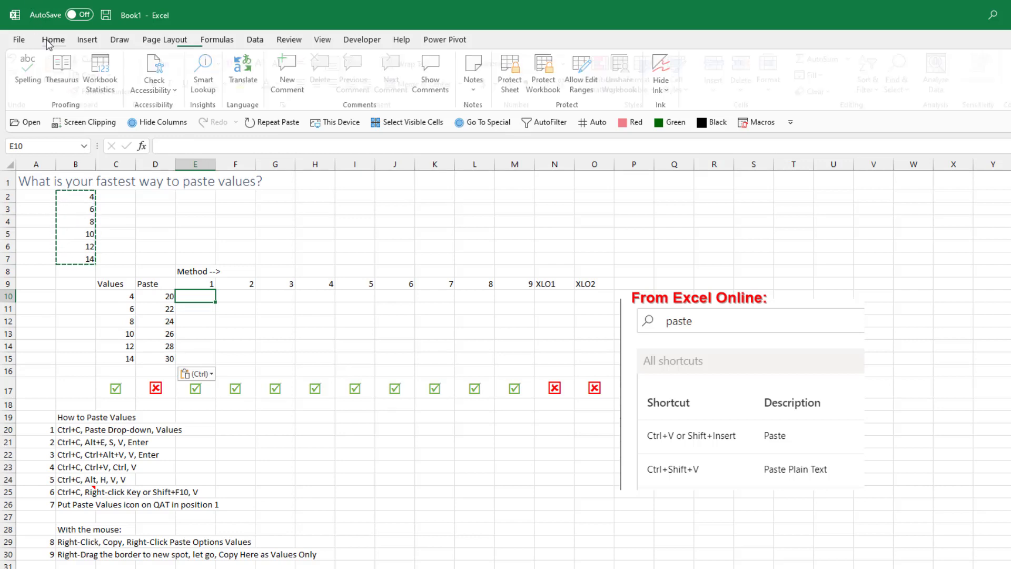
Fill method 1 with values 4–14 from Home > Paste > Values, and method 2 via Alt+E, S, V.
left_click(59, 76)
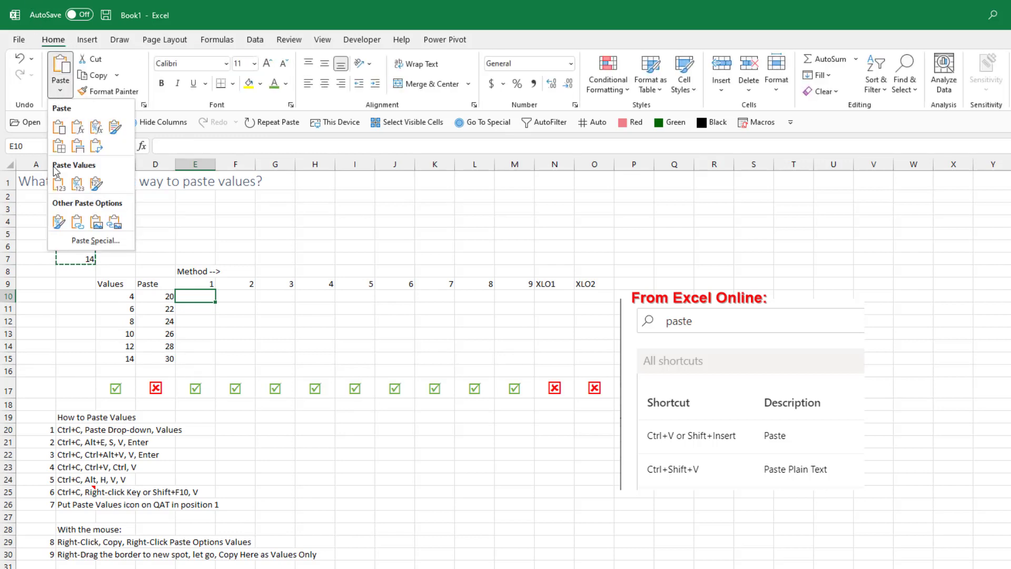
left_click(56, 183)
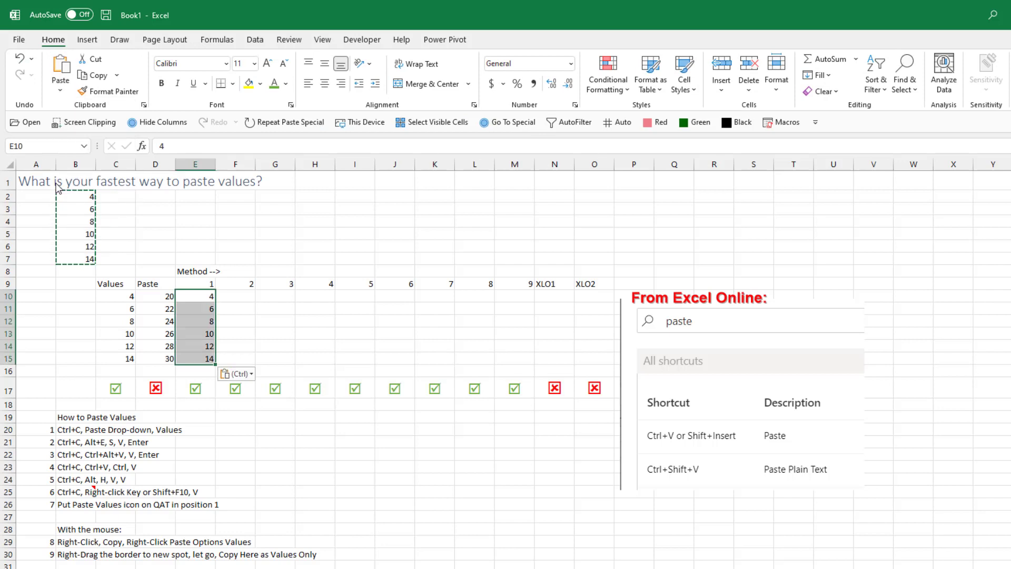
left_click(235, 296)
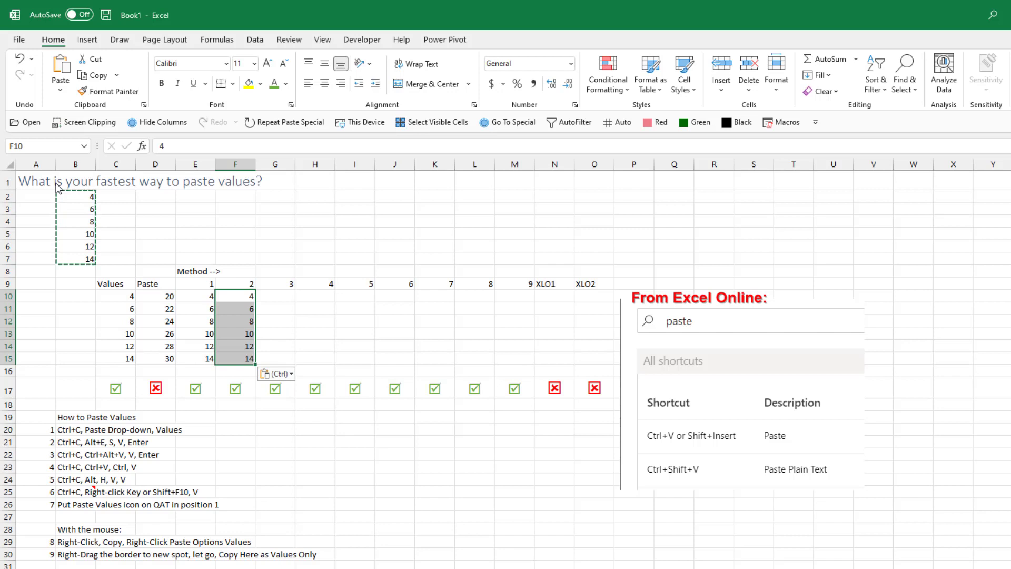
Fill method 3 (G10) with values 4–14 through the Paste Special dialog's Values option.
left_click(274, 296)
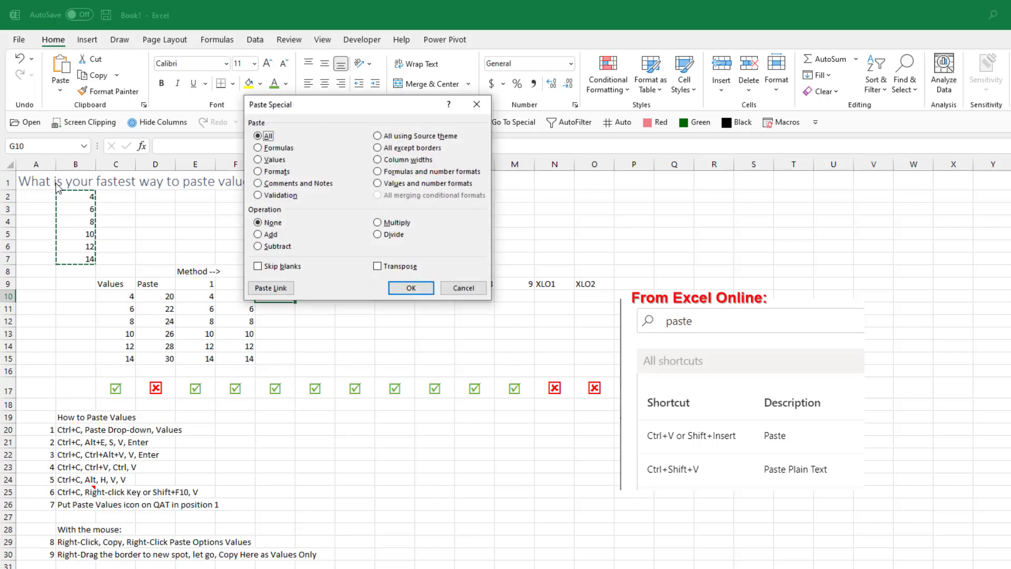
left_click(257, 159)
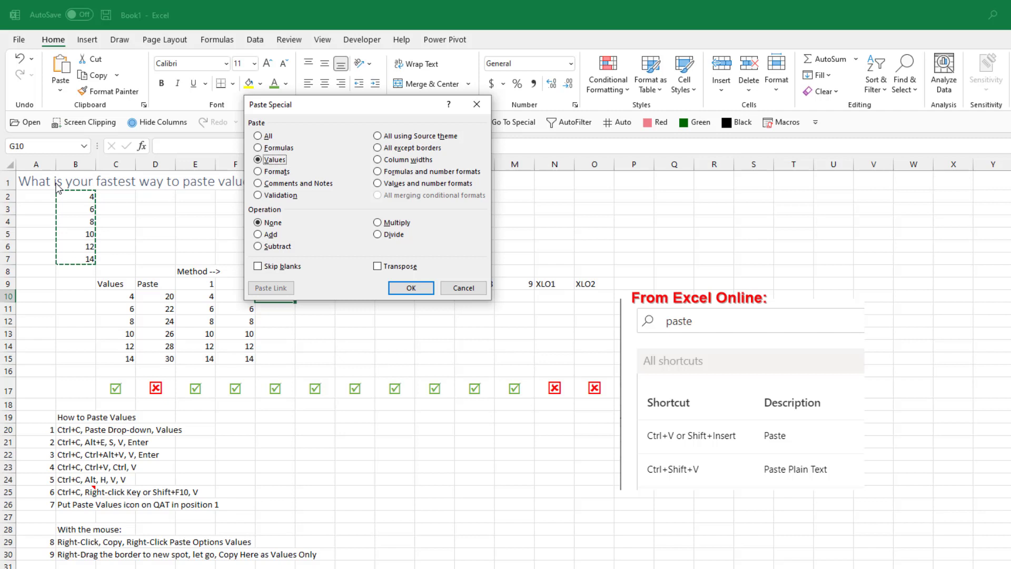
left_click(411, 288)
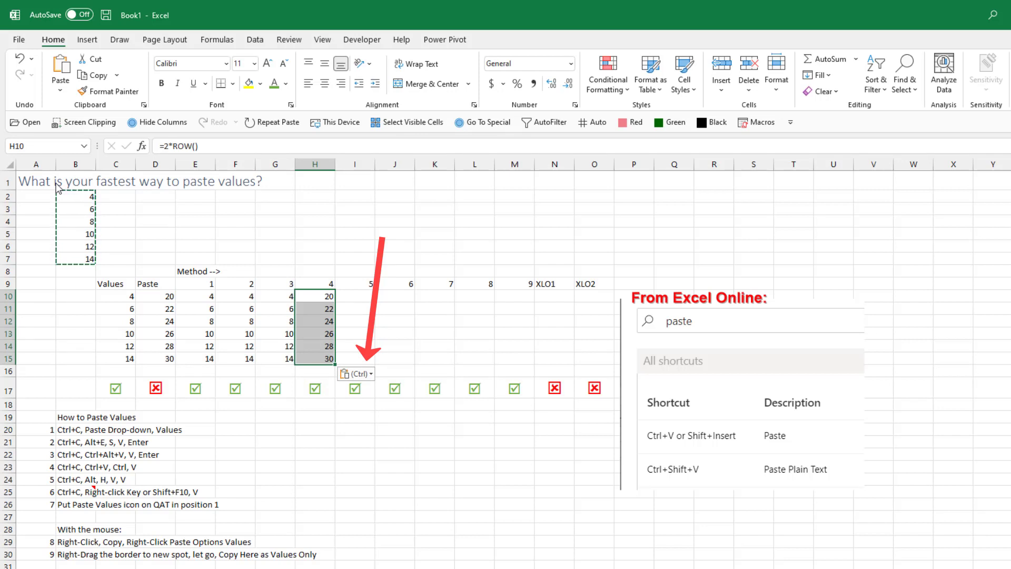
Convert method 4's pasted formulas to values 4–14, and fill method 5 via Alt, H, V, V.
left_click(371, 373)
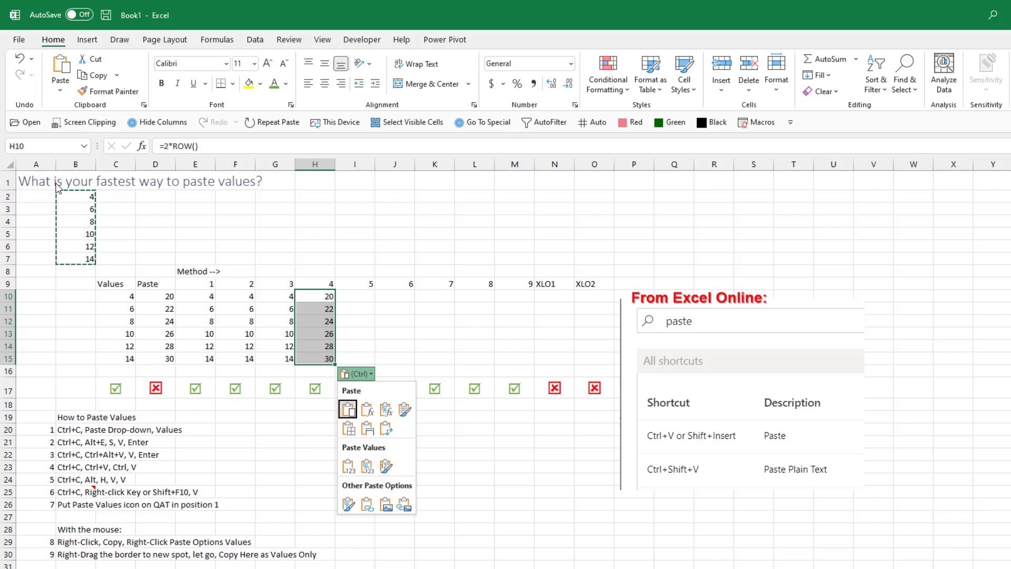
left_click(347, 466)
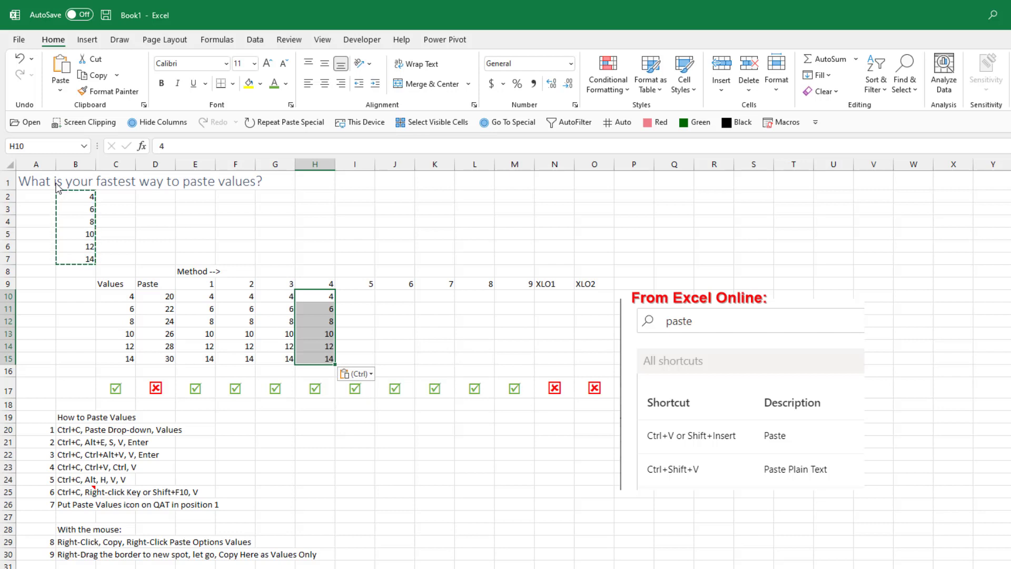
left_click(354, 296)
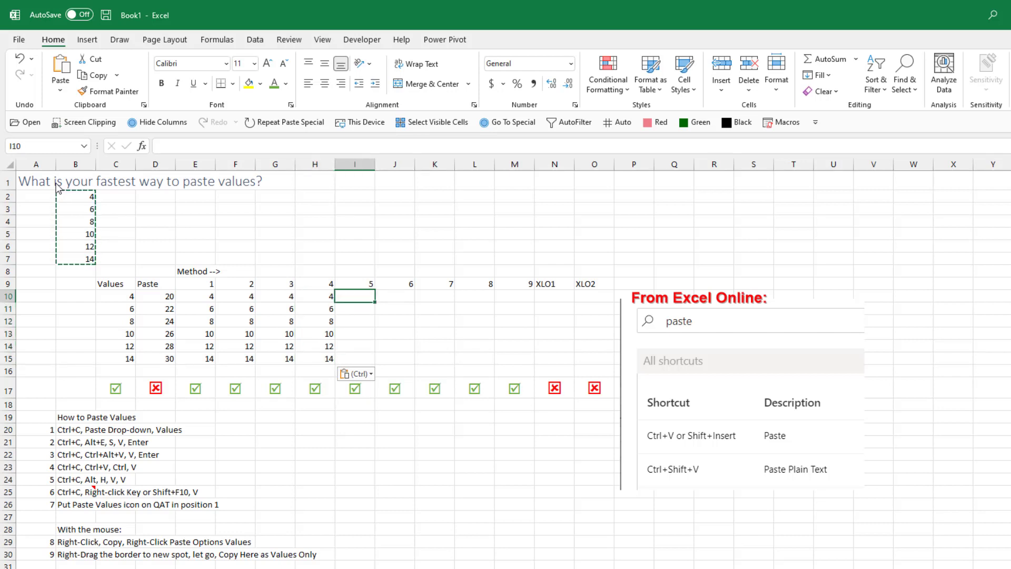
key("alt")
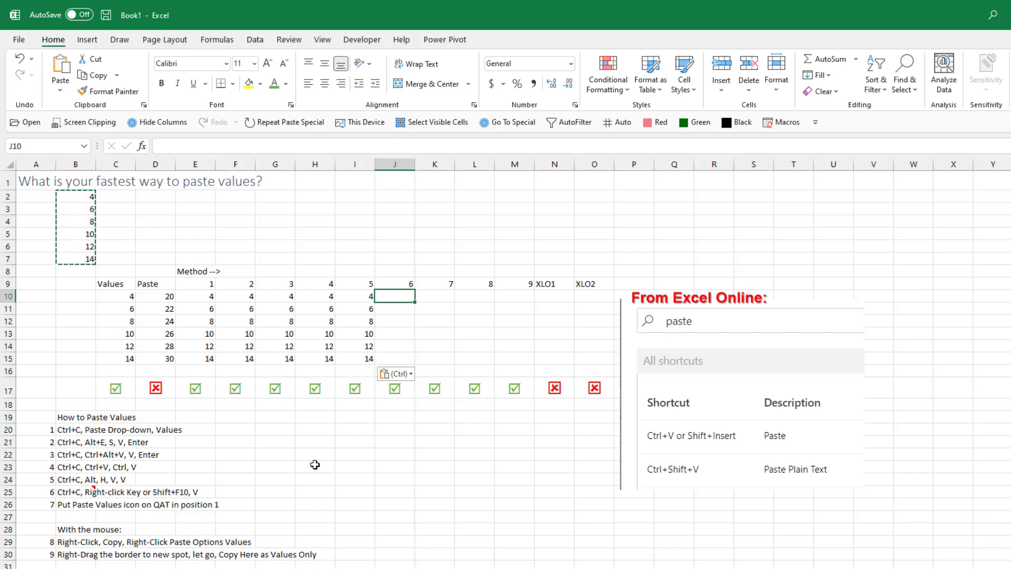
mouse_move(449, 457)
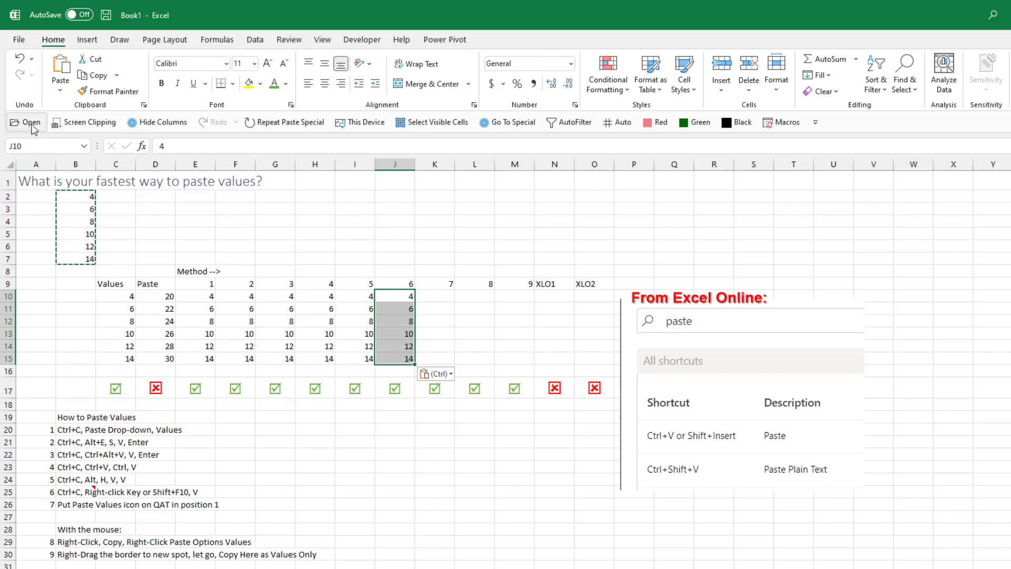
Add Values [Paste Values] to the Quick Access Toolbar and move it to first position.
right_click(25, 122)
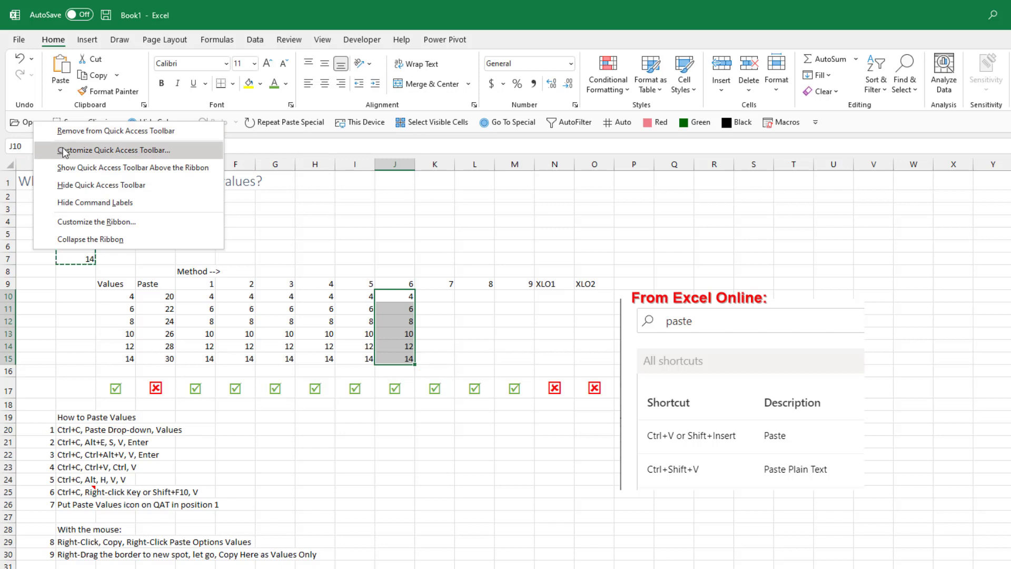
left_click(116, 149)
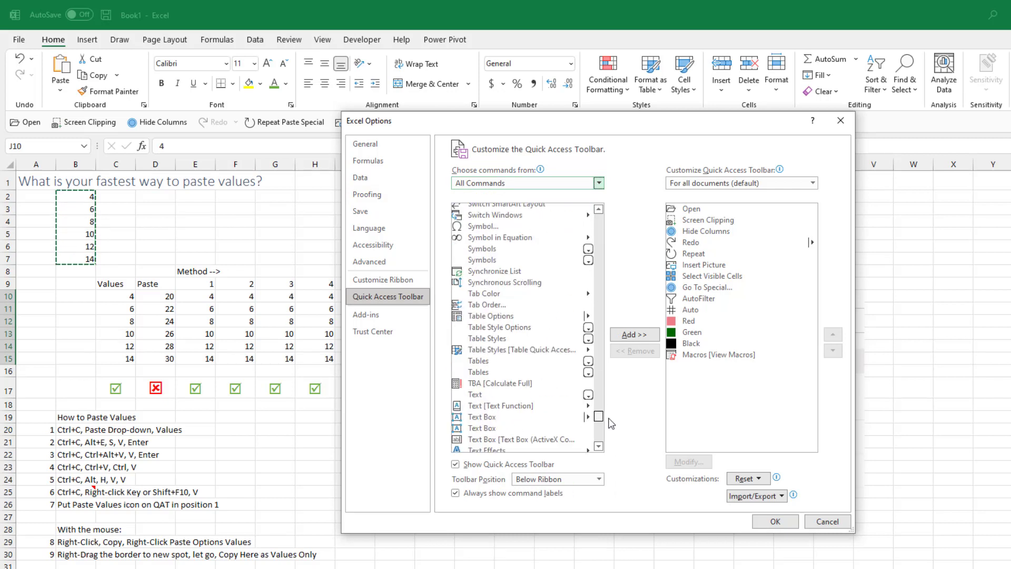
scroll("down", 3)
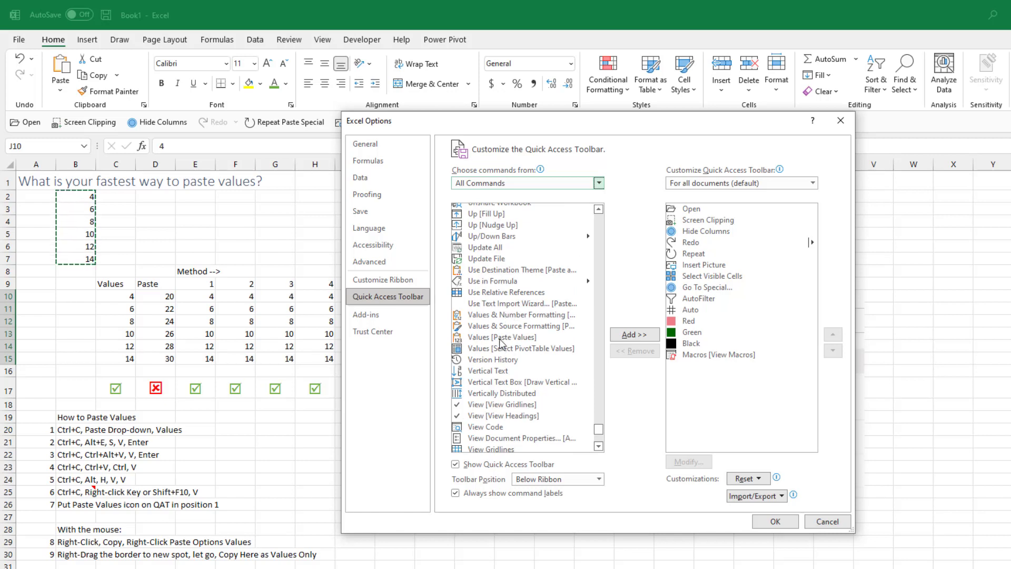
left_click(501, 337)
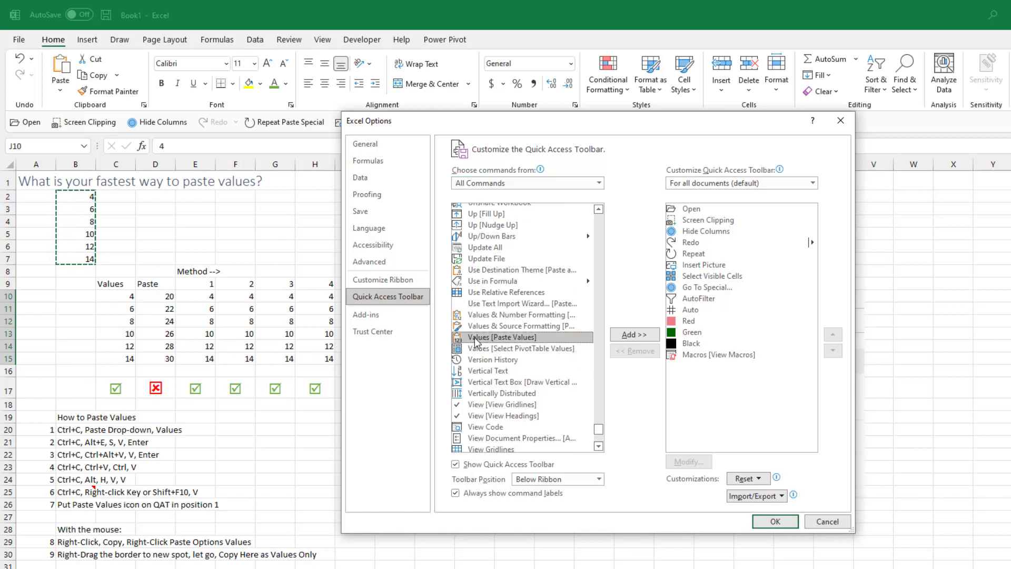
mouse_move(510, 326)
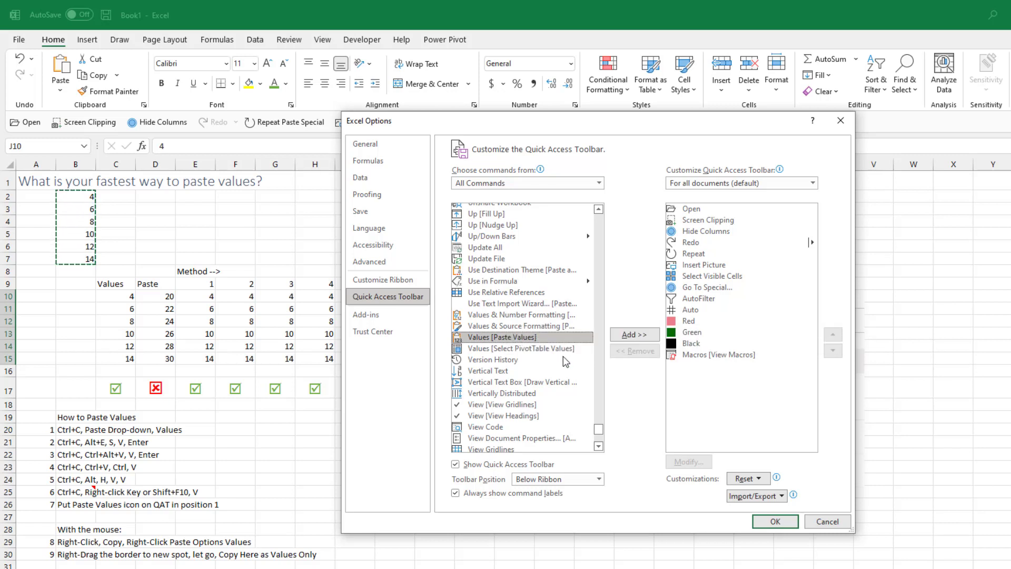
left_click(634, 334)
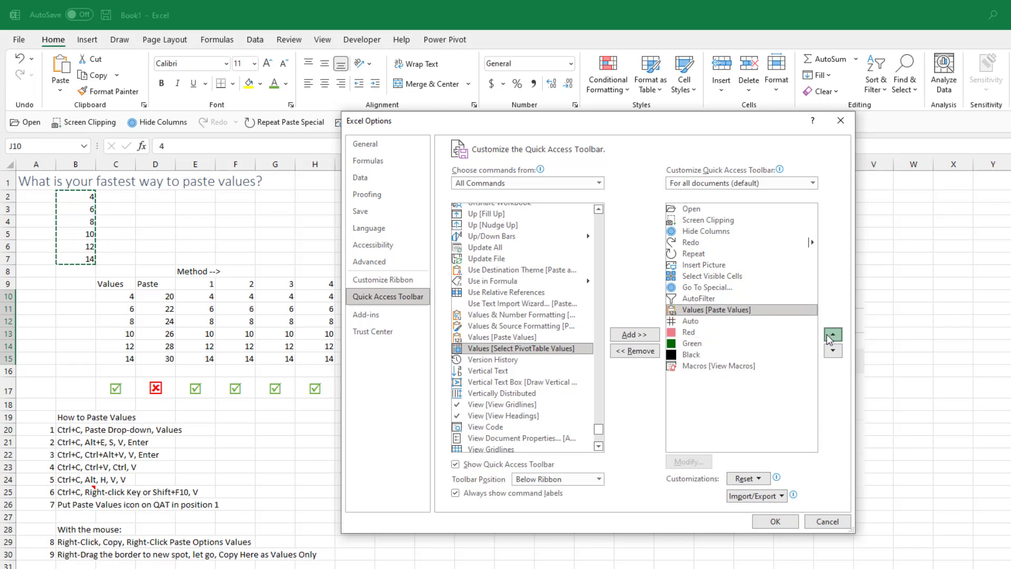
left_click(832, 332)
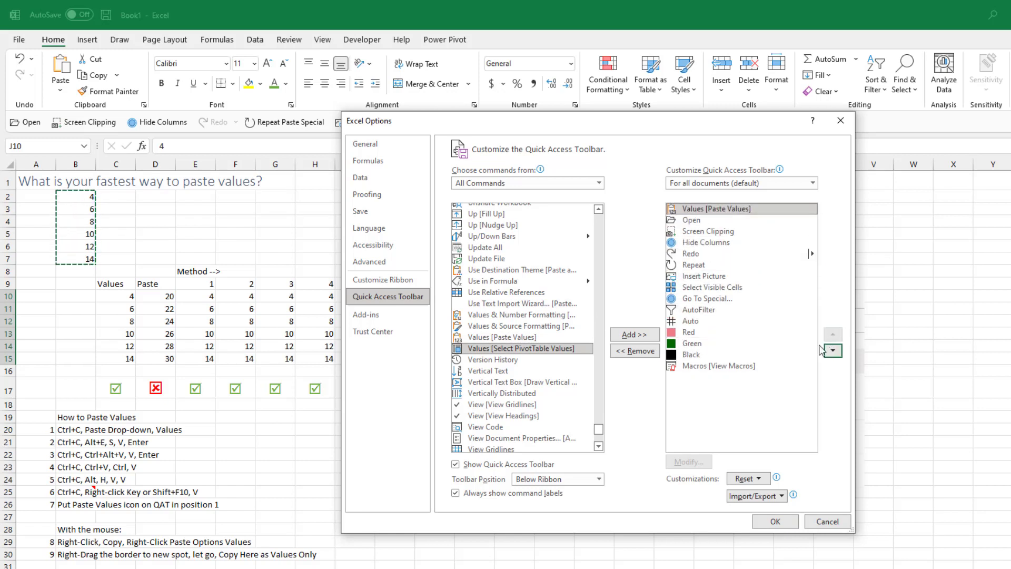
left_click(775, 521)
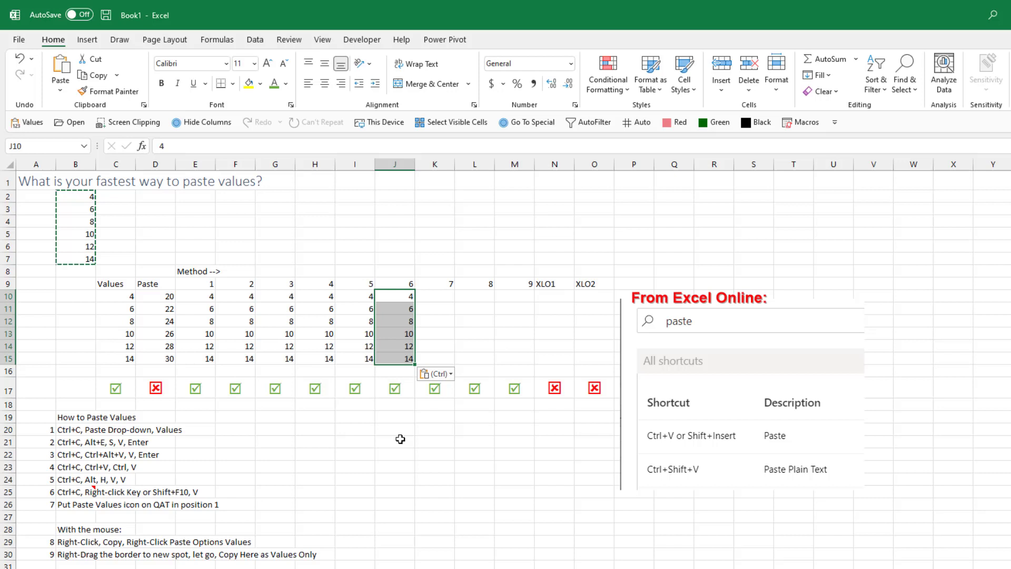
mouse_move(350, 443)
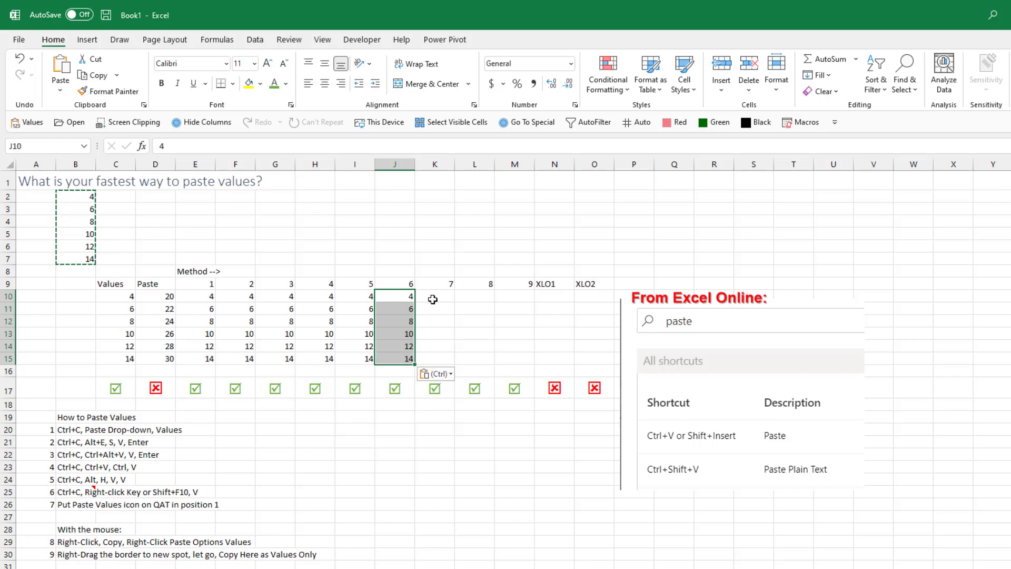
Fill method 7 (K10:K15) with values 4–14 using the new Quick Access Toolbar command.
left_click(433, 296)
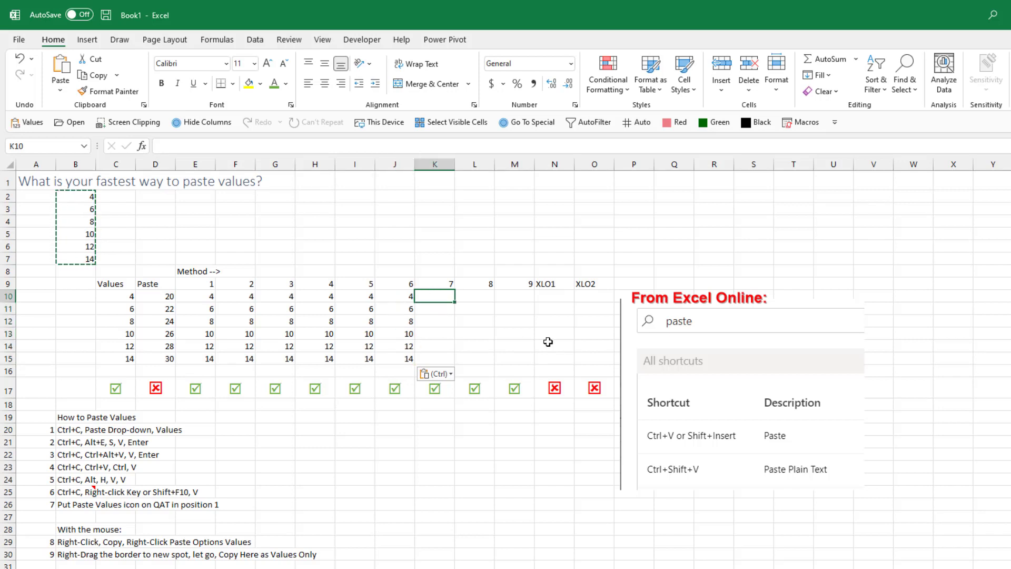
key("alt")
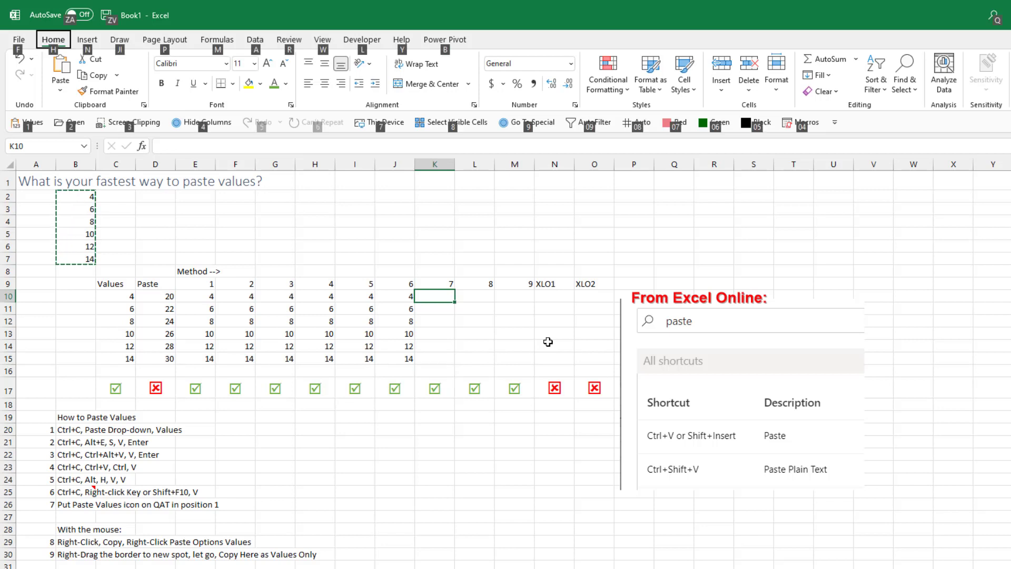
key("Ctrl+V")
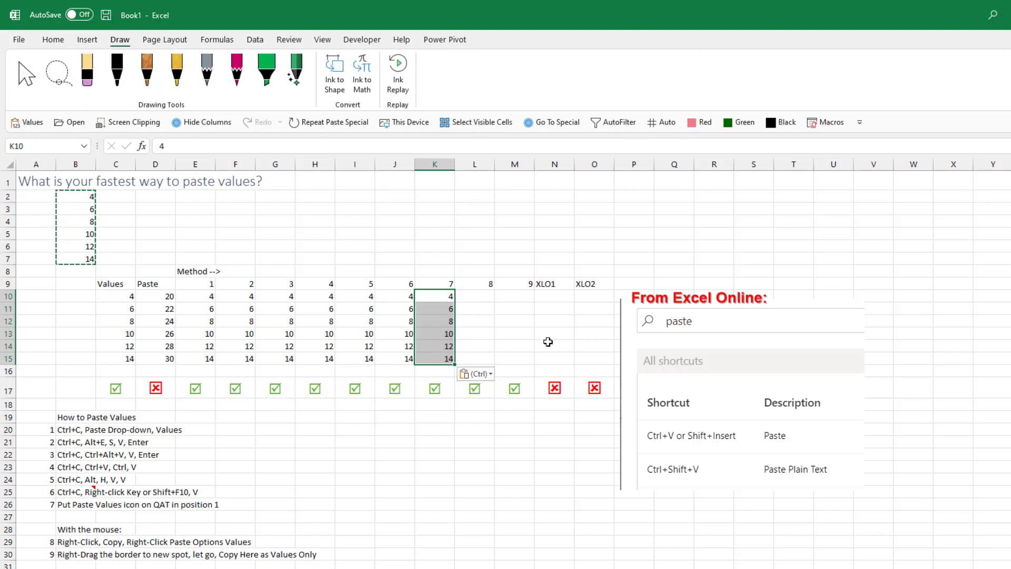
left_click(474, 297)
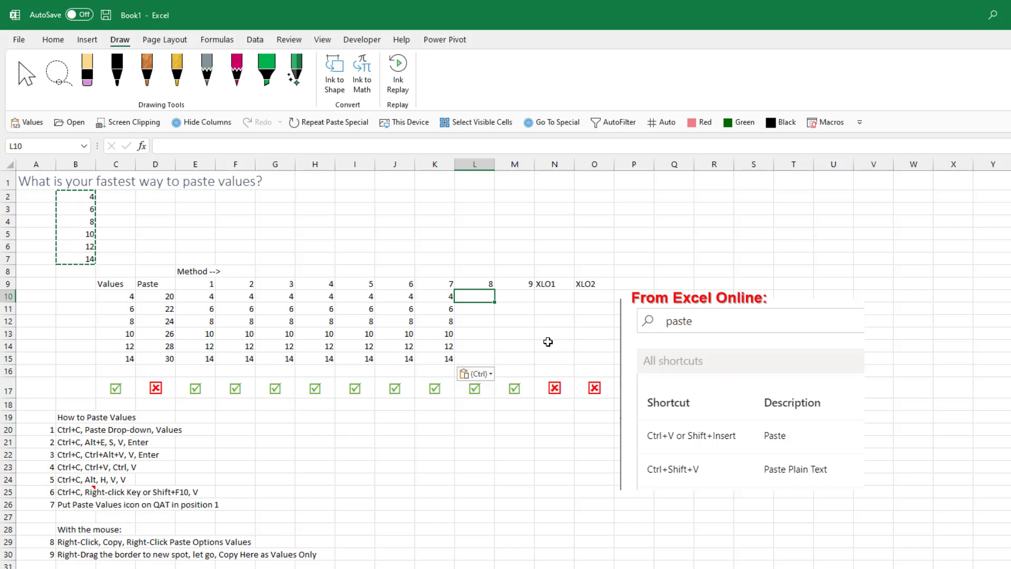
Fill method 8 (L10) with values 4–14 from the right-click Paste Options.
right_click(474, 297)
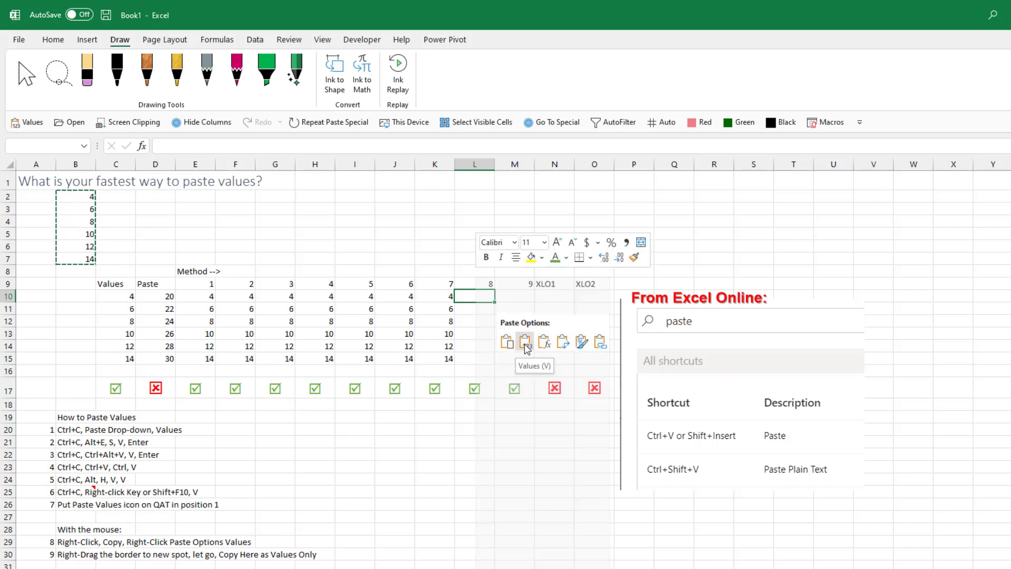
left_click(525, 341)
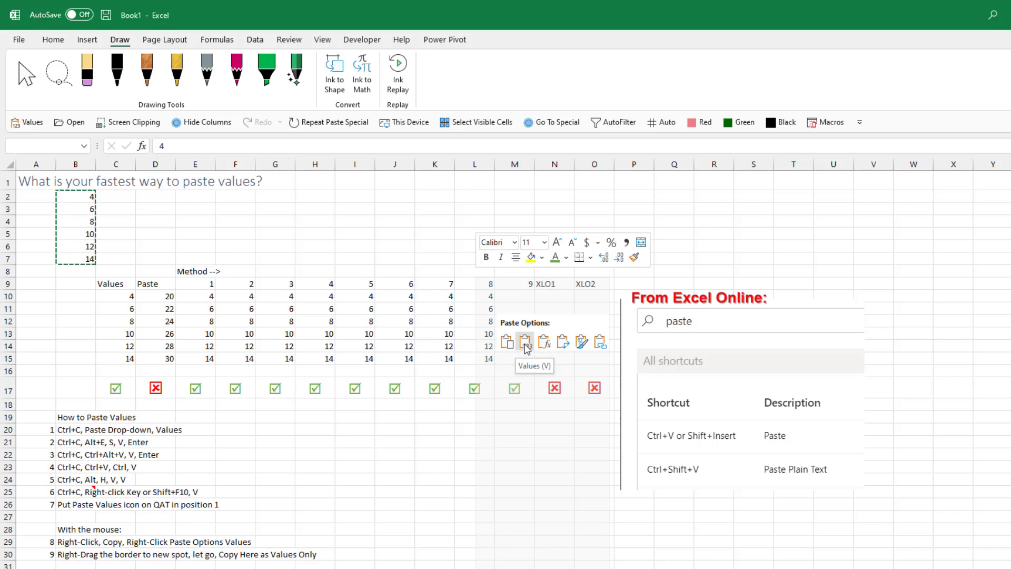
left_click(524, 342)
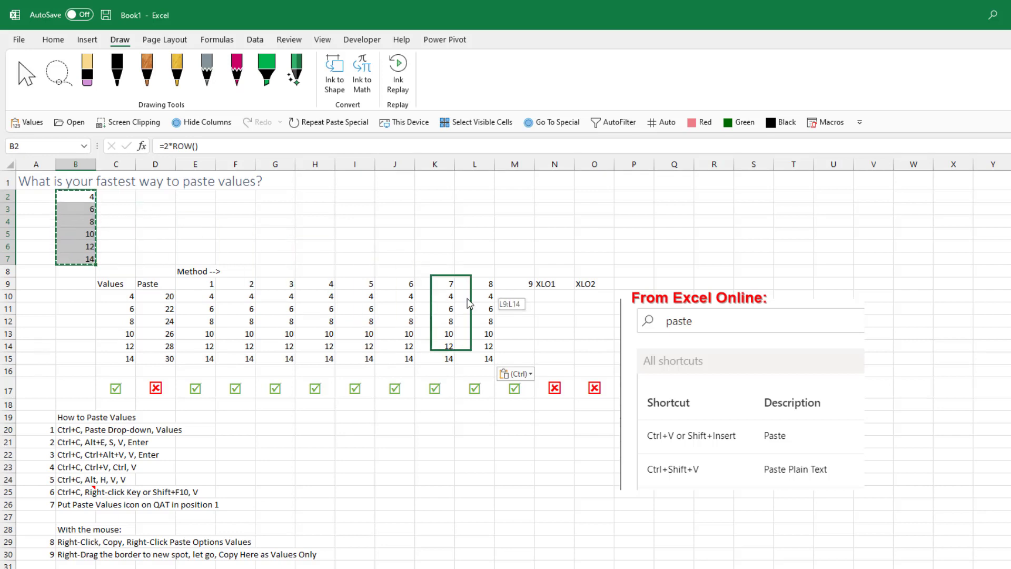
Right-drag B2:B7 onto method 9 (M10) and copy it there as values only.
left_click_drag(449, 313, 514, 322)
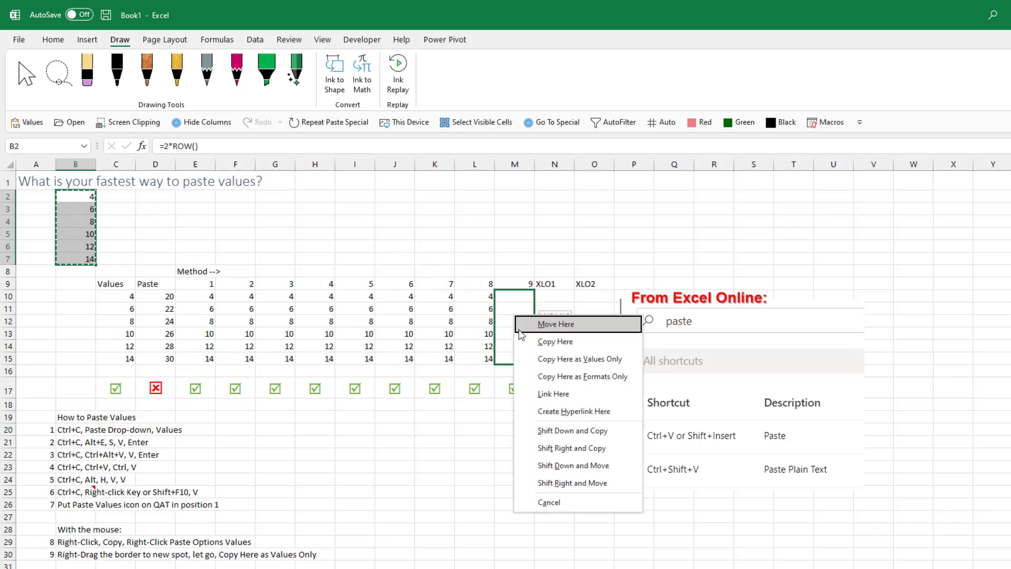
mouse_move(553, 365)
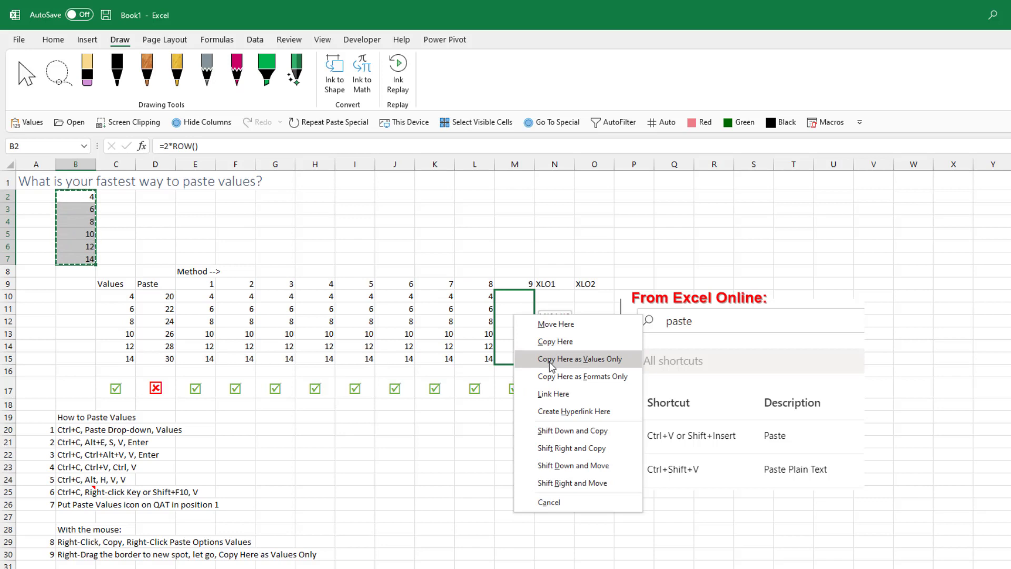
left_click(579, 358)
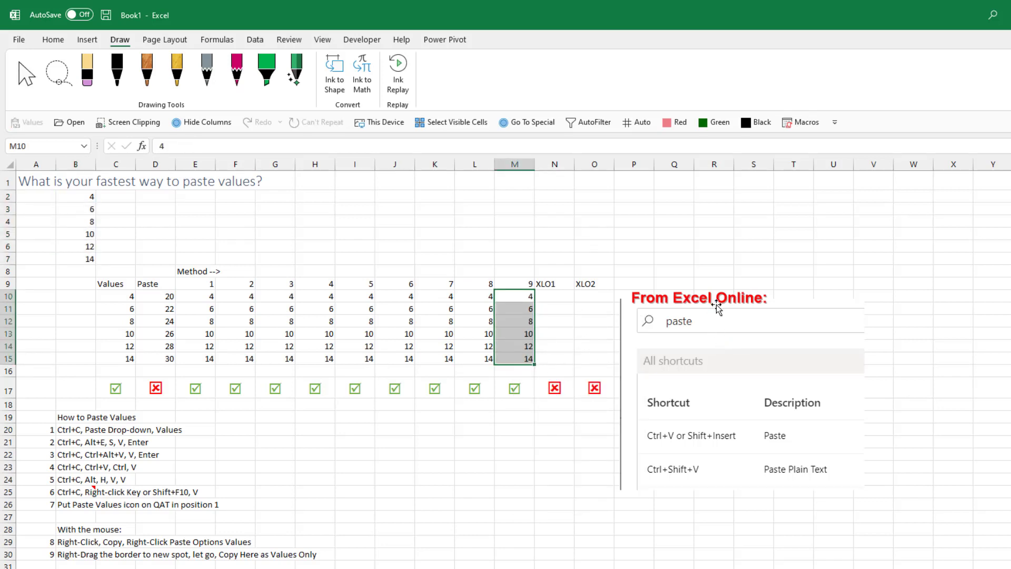
mouse_move(756, 311)
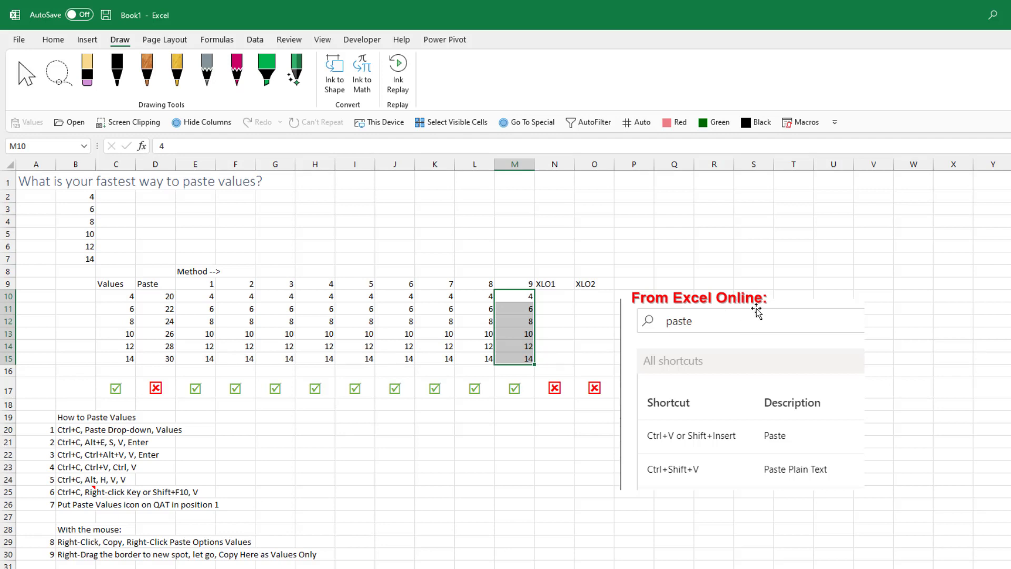
mouse_move(777, 383)
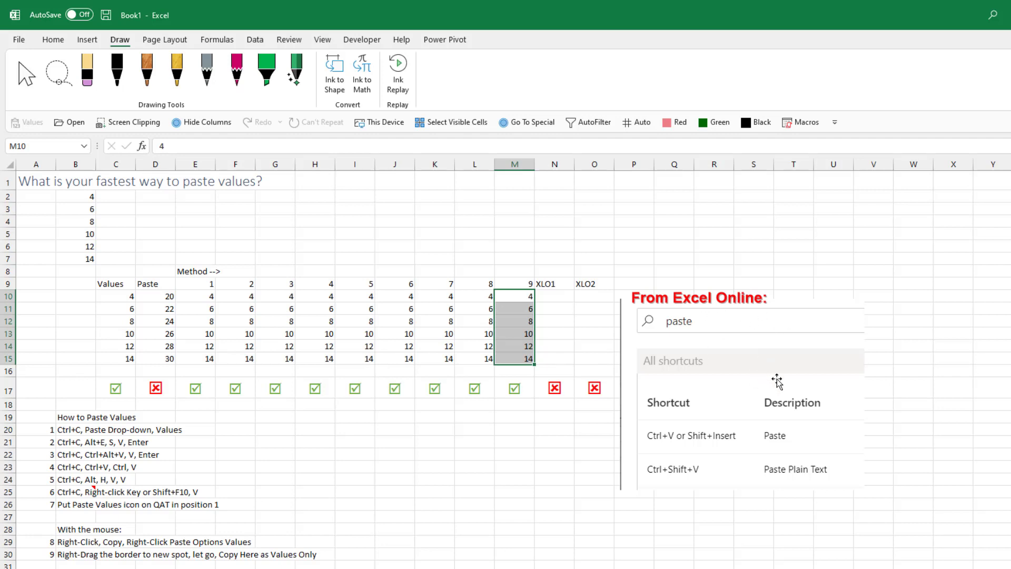
mouse_move(677, 448)
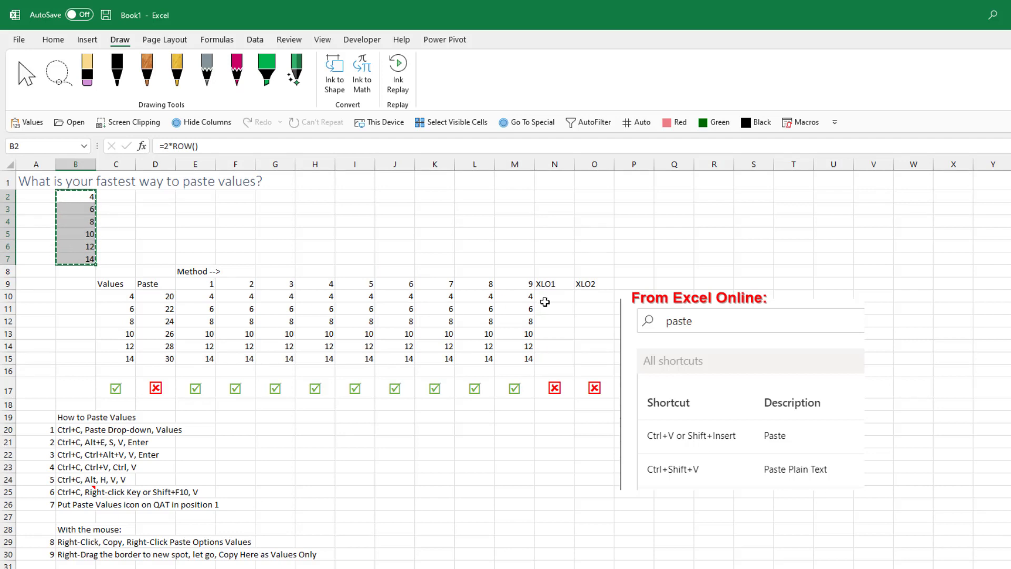
Paste into XLO1 (N10) showing 20–30 and bring up the paste options button.
left_click(554, 296)
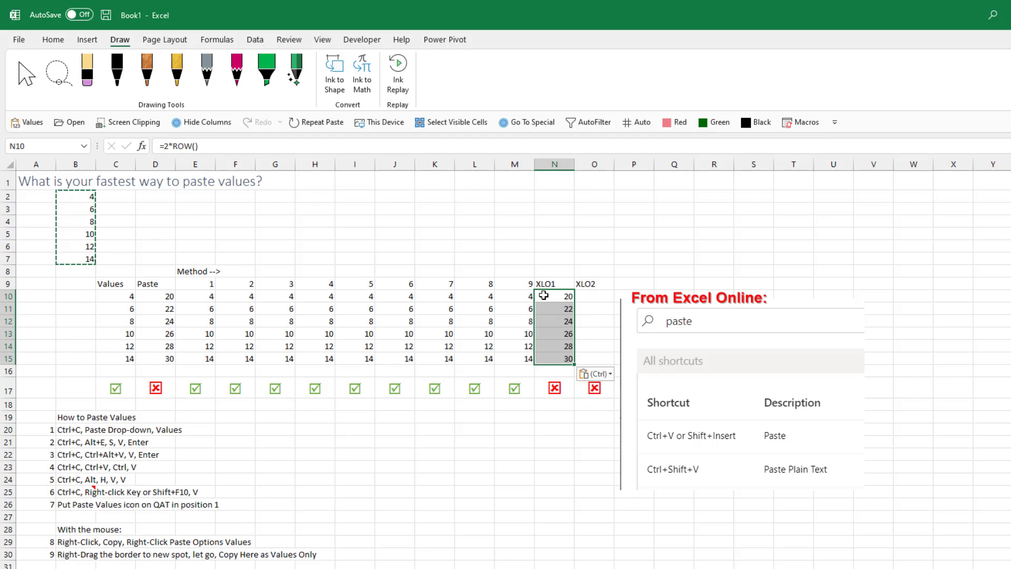
left_click(597, 373)
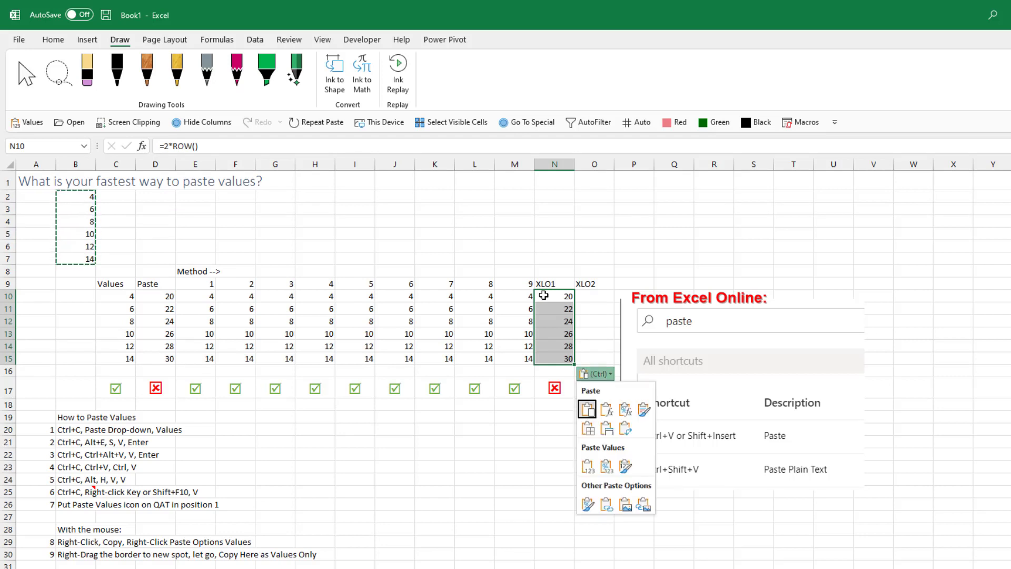